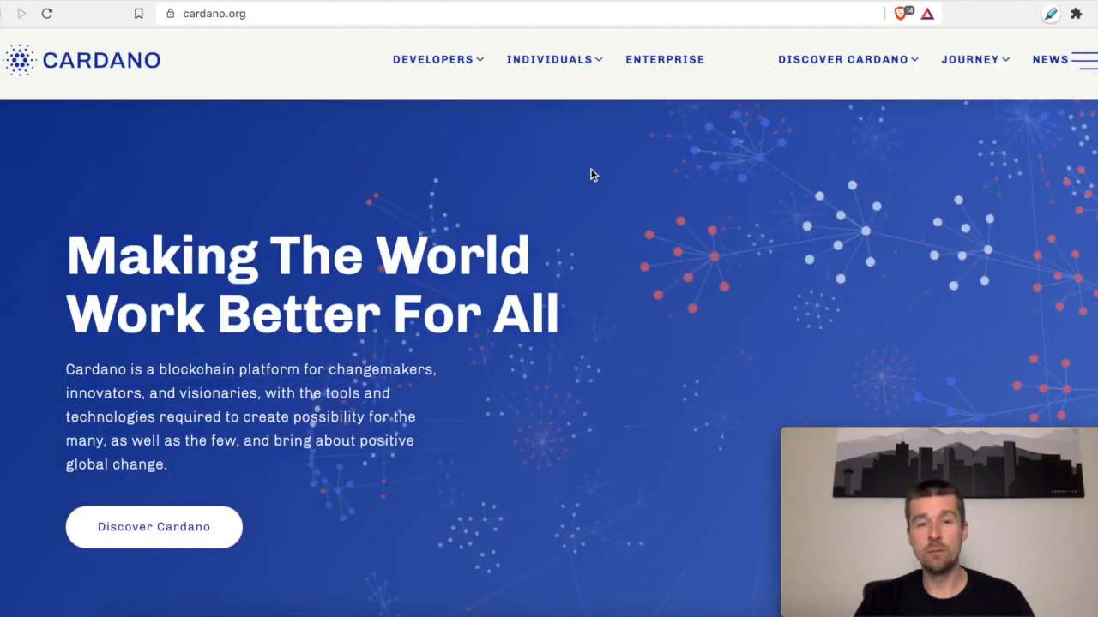
pyautogui.moveTo(340, 105)
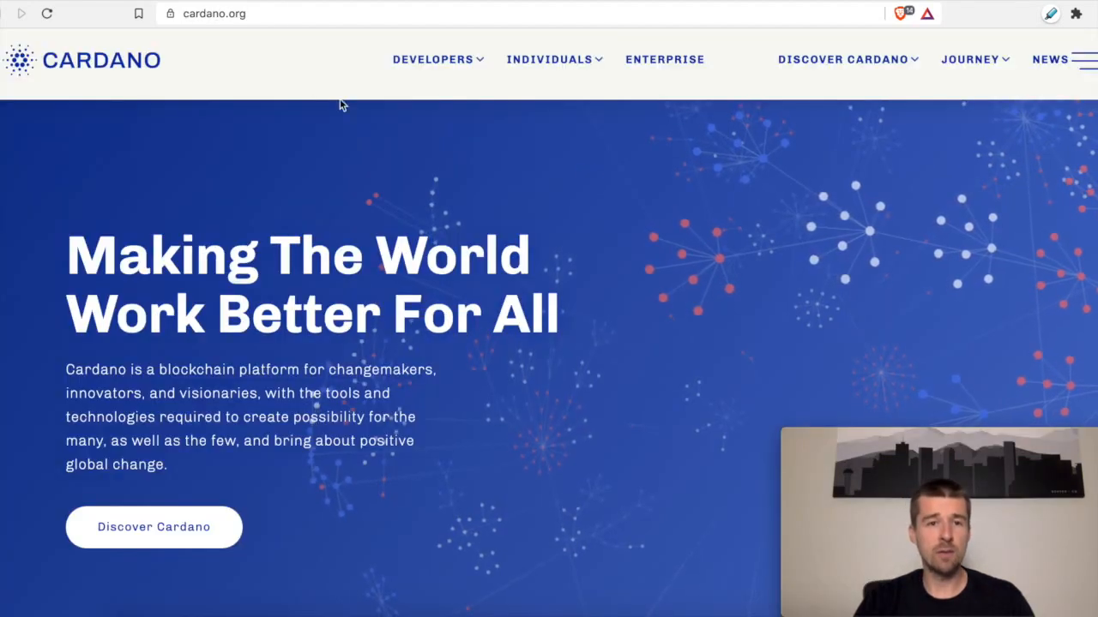
pyautogui.moveTo(562, 67)
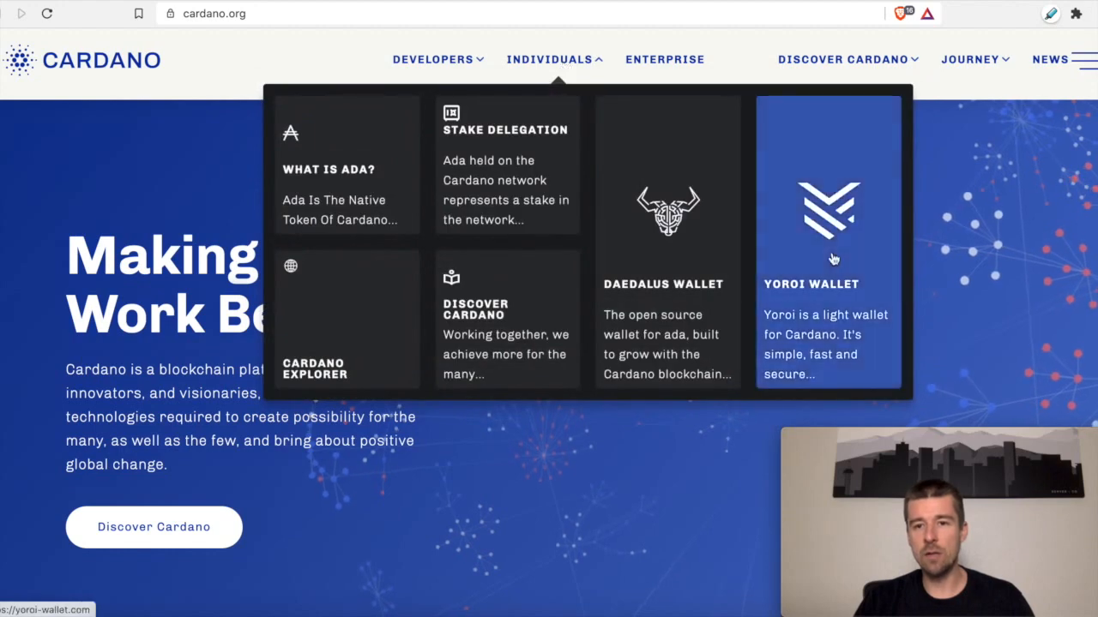
pyautogui.moveTo(831, 259)
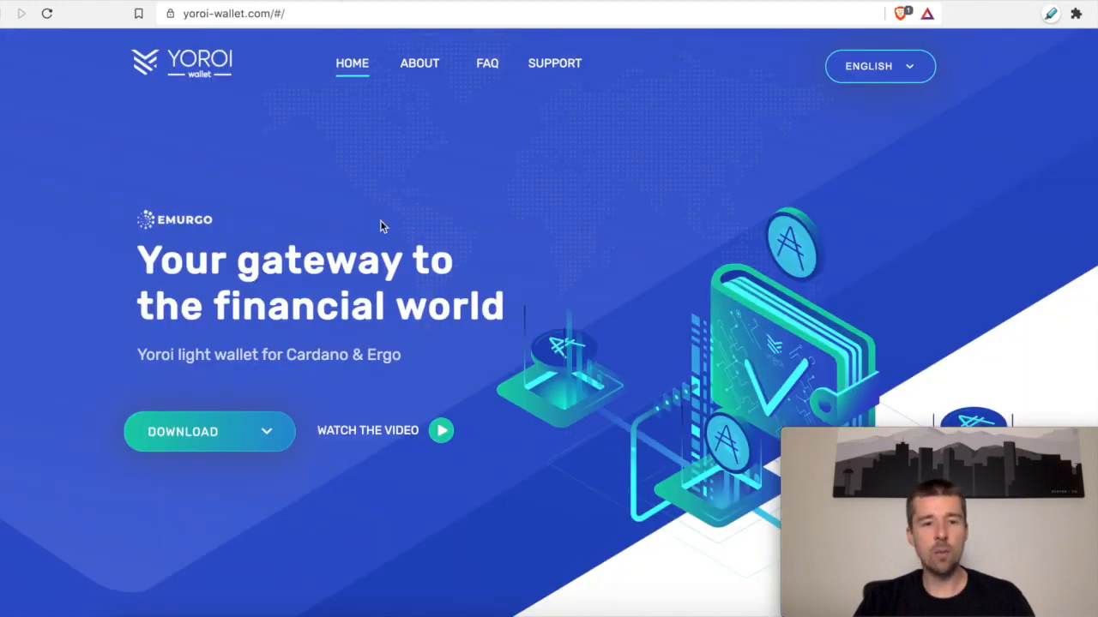
pyautogui.moveTo(276, 442)
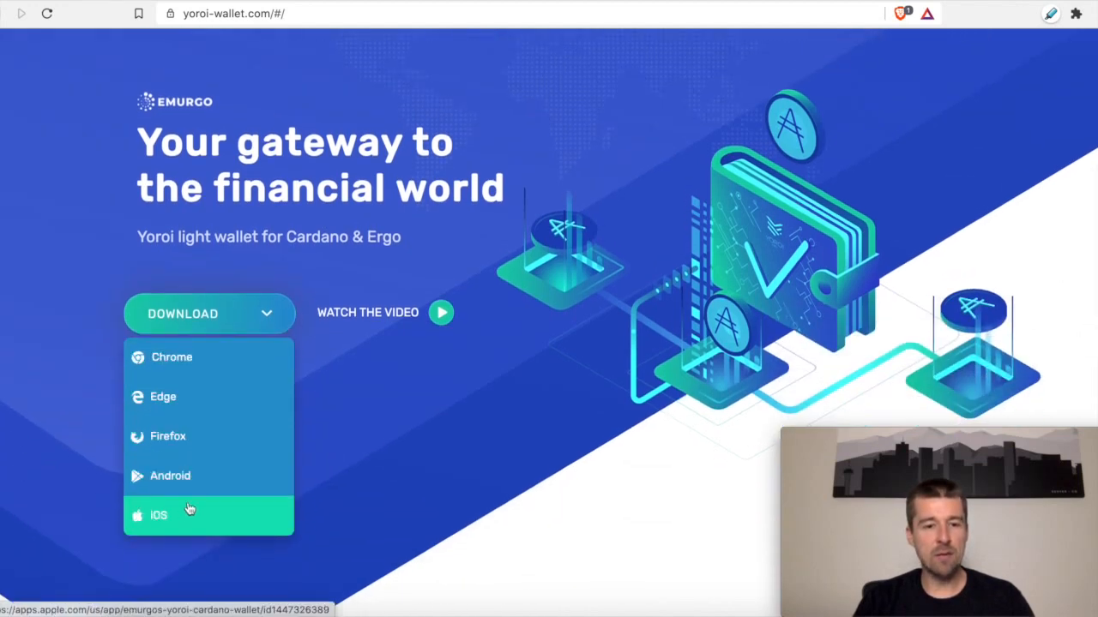
pyautogui.moveTo(244, 396)
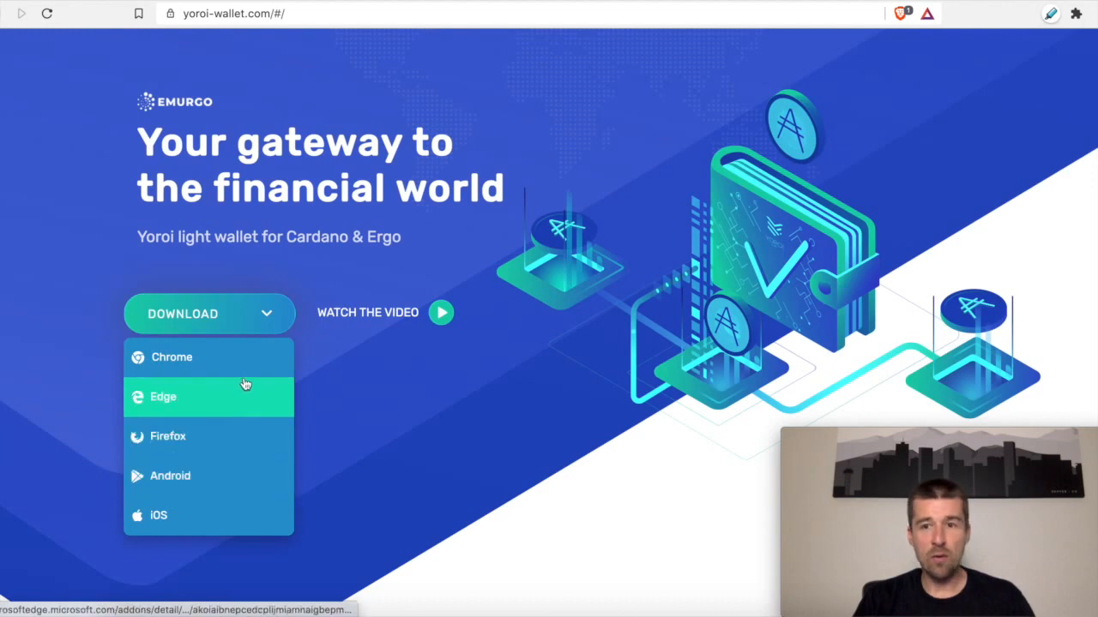
pyautogui.moveTo(193, 358)
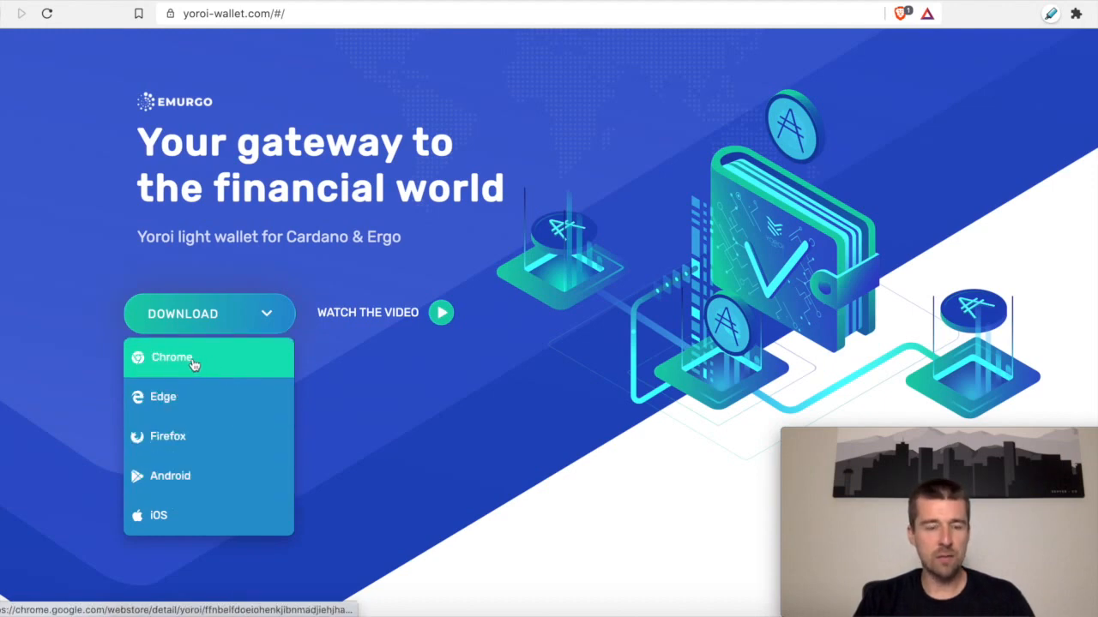
# - Choose the Chrome download on yoroi-wallet.com to reach the Yoroi extension's web store page
pyautogui.click(192, 358)
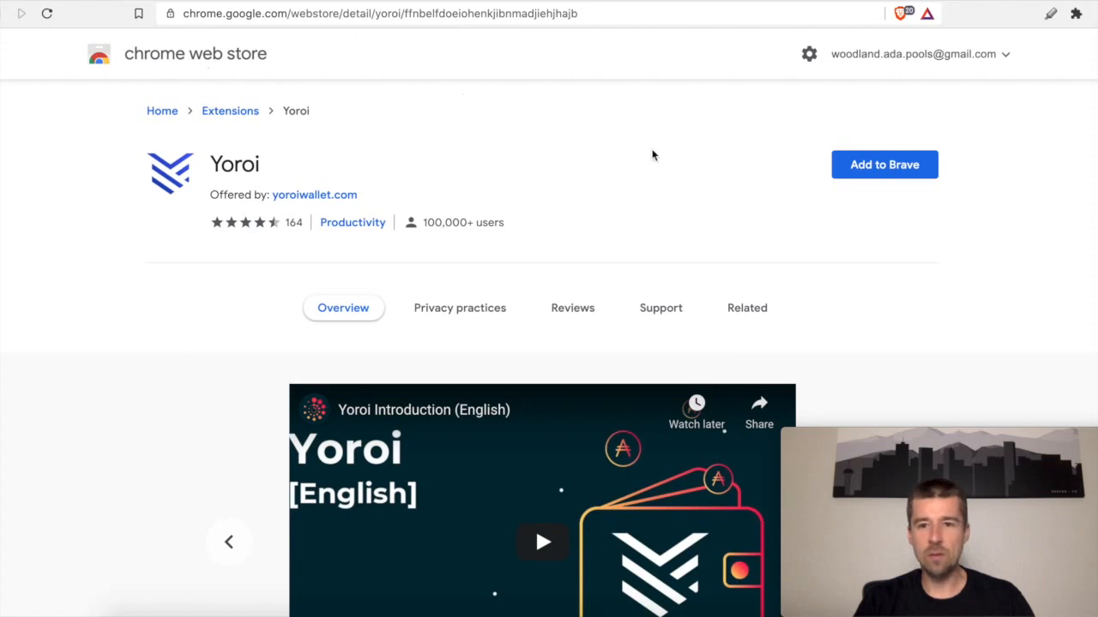
# - Add the Yoroi extension to Brave and launch it from the Extensions menu
pyautogui.click(885, 165)
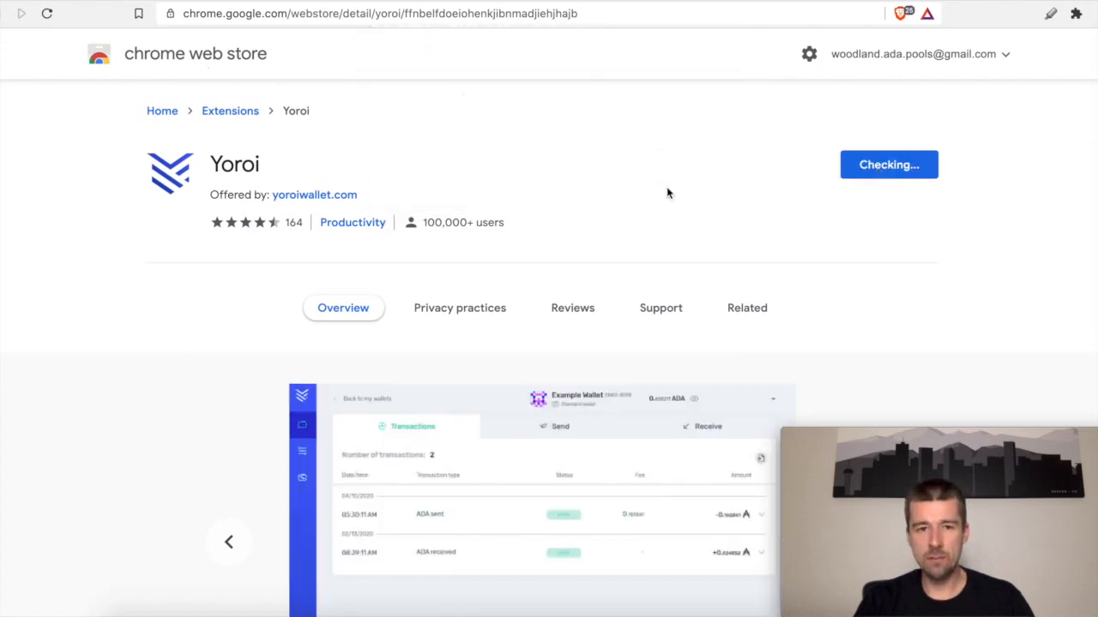
pyautogui.click(888, 165)
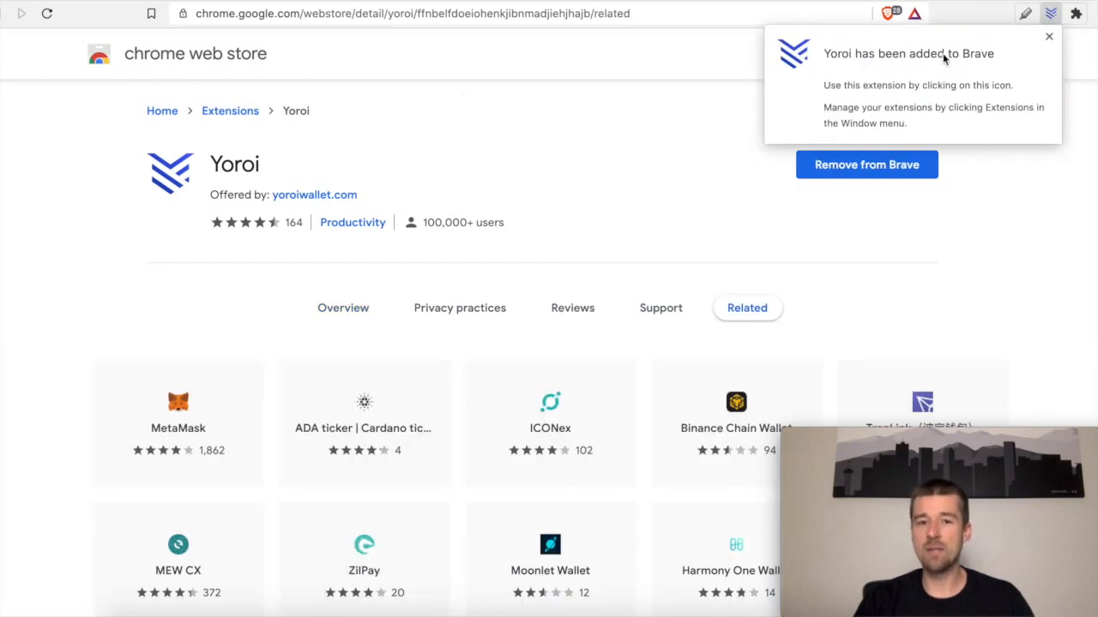
pyautogui.moveTo(1031, 138)
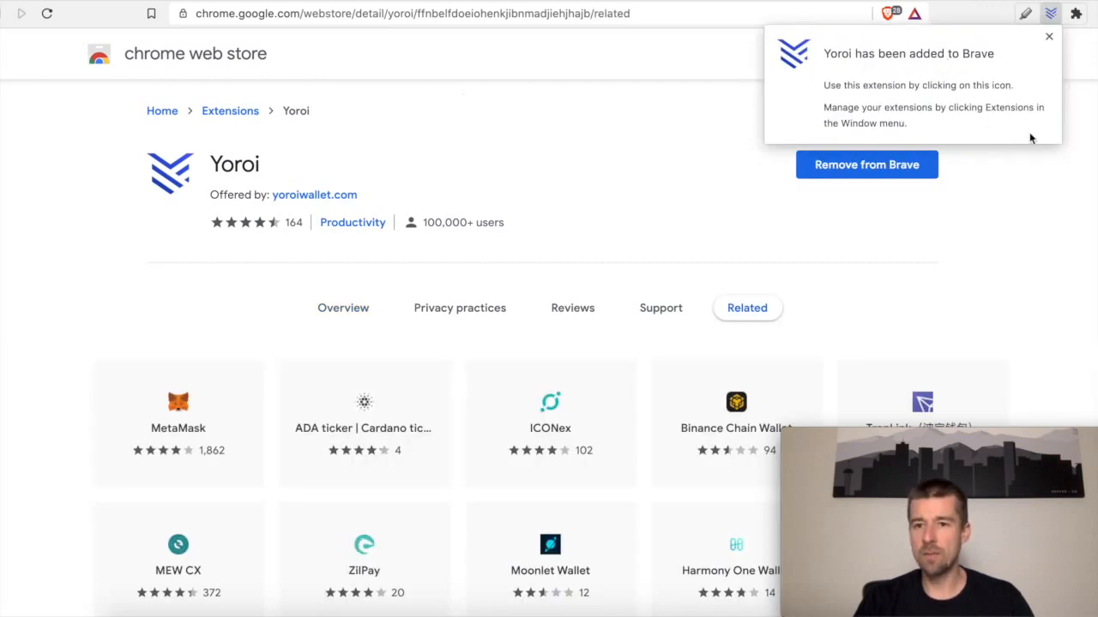
pyautogui.click(1048, 36)
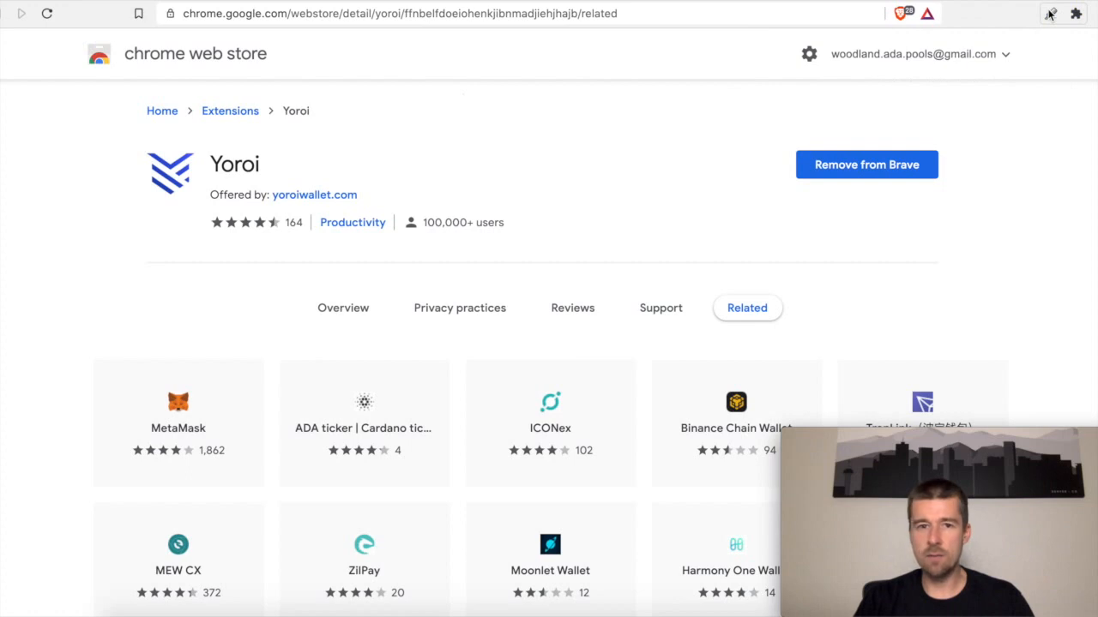
pyautogui.click(1074, 13)
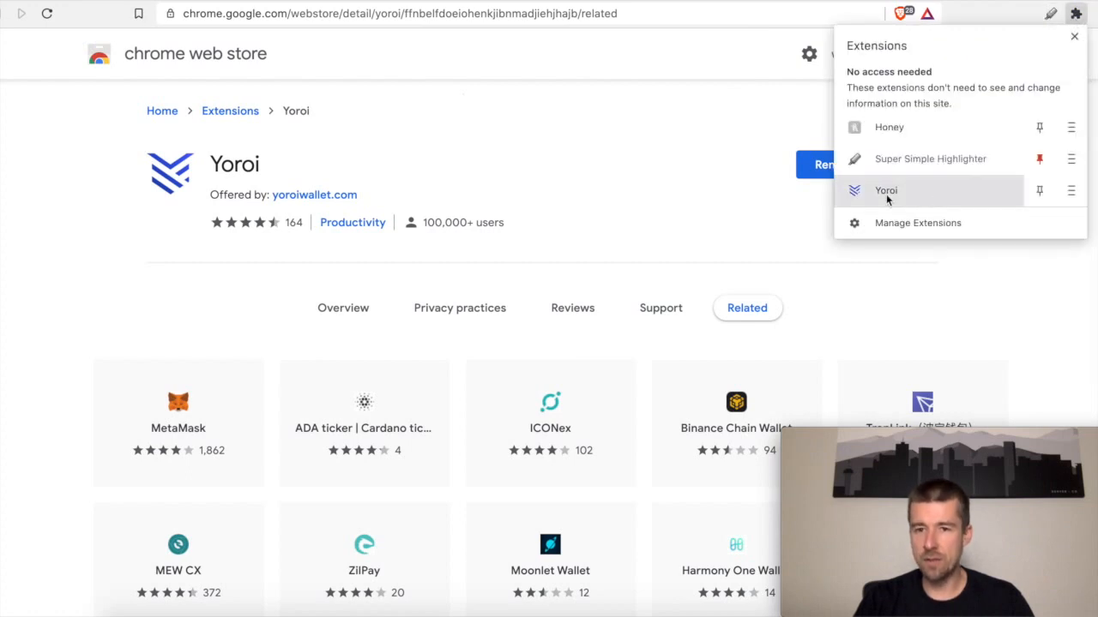
pyautogui.click(886, 190)
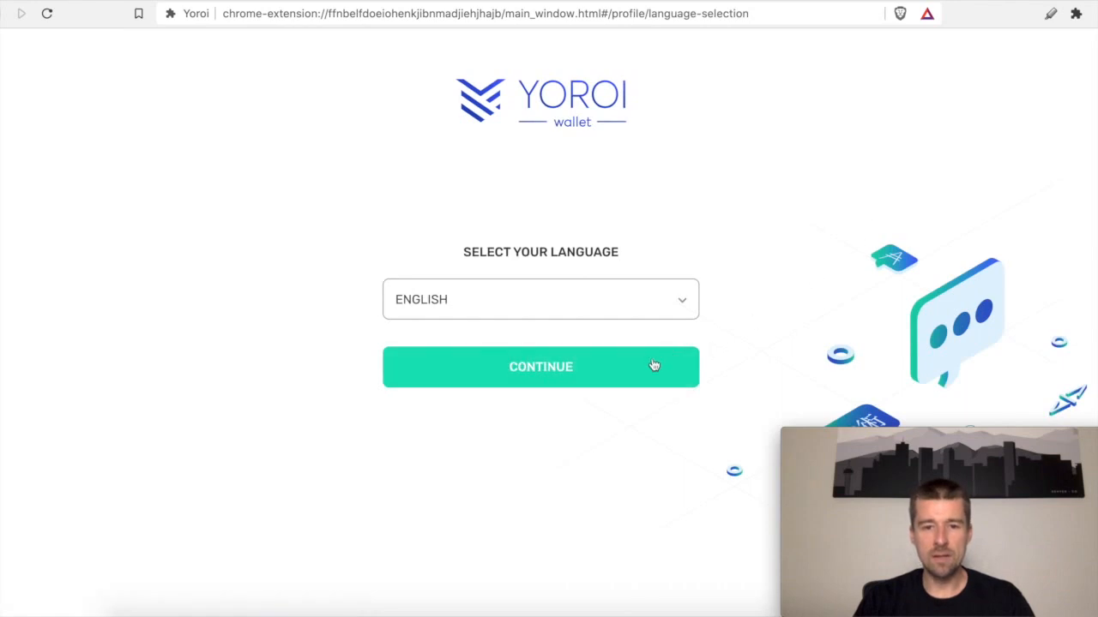
# - Keep English as the wallet language and accept the terms of use
pyautogui.click(540, 367)
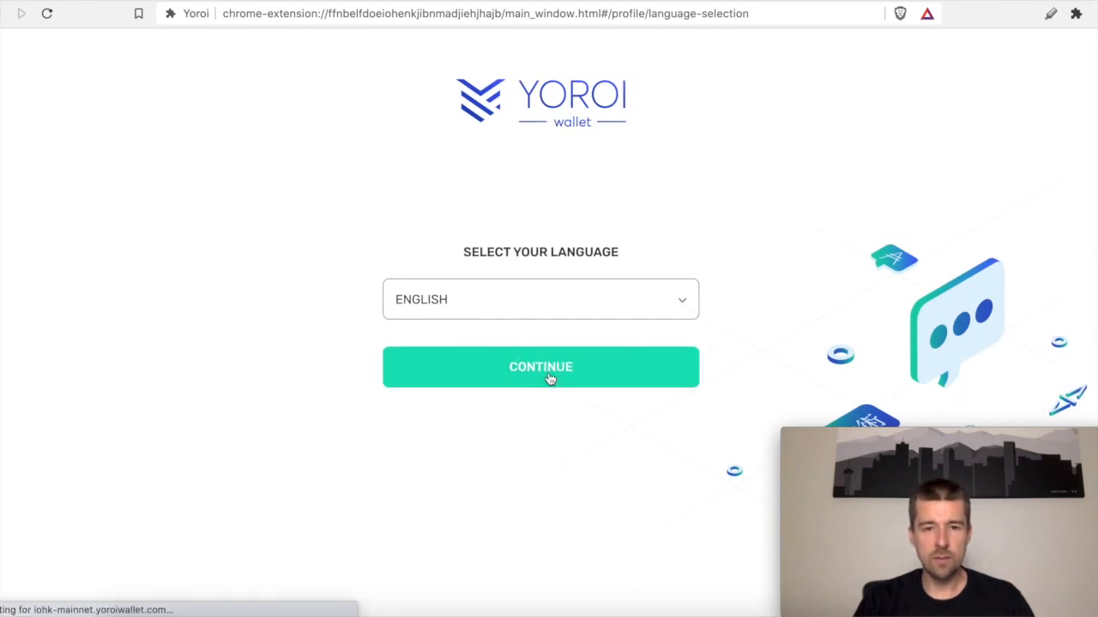
pyautogui.click(541, 367)
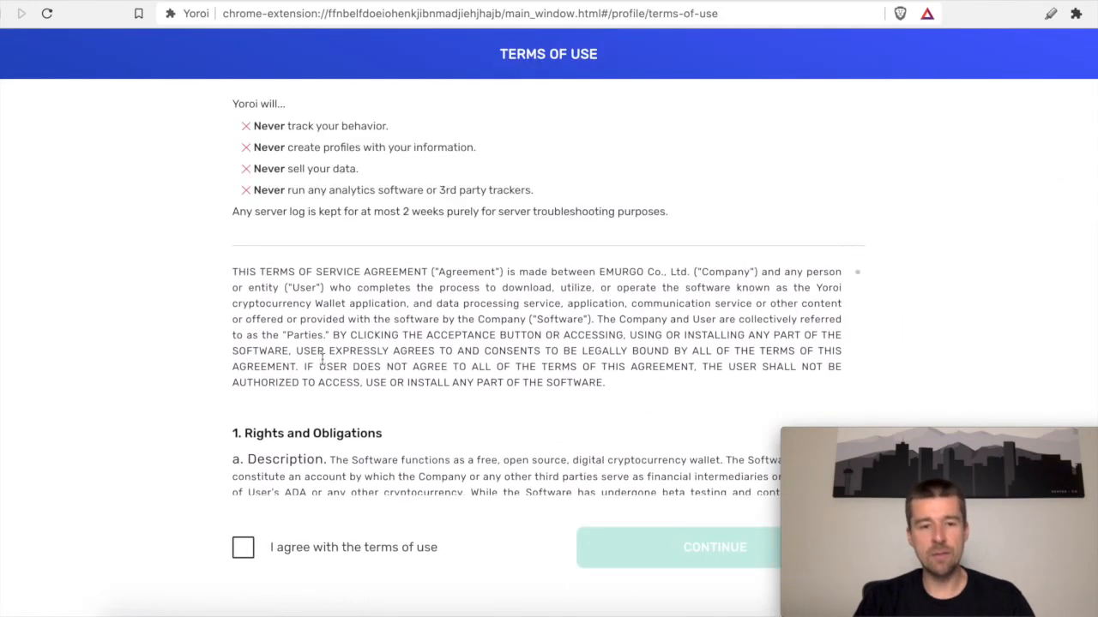
pyautogui.scroll(-3)
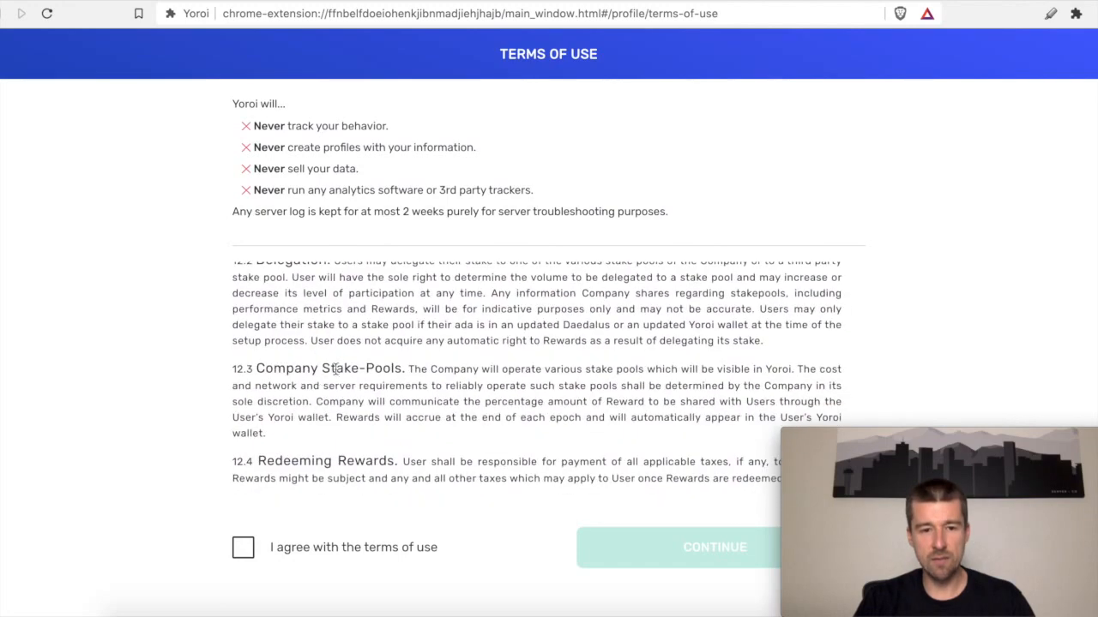
pyautogui.click(243, 548)
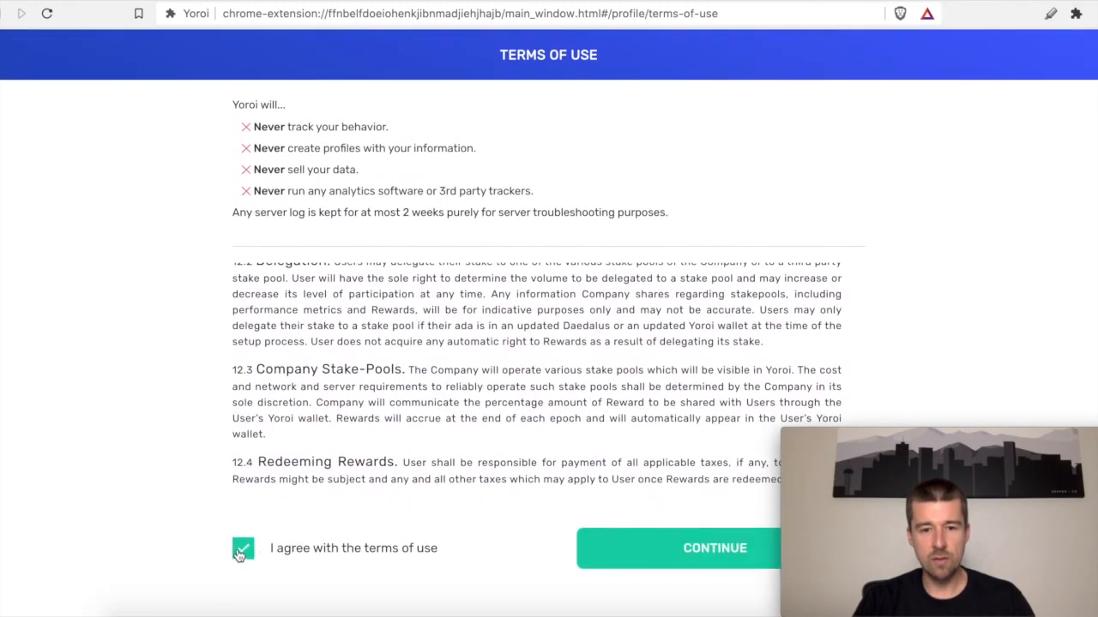
pyautogui.click(714, 548)
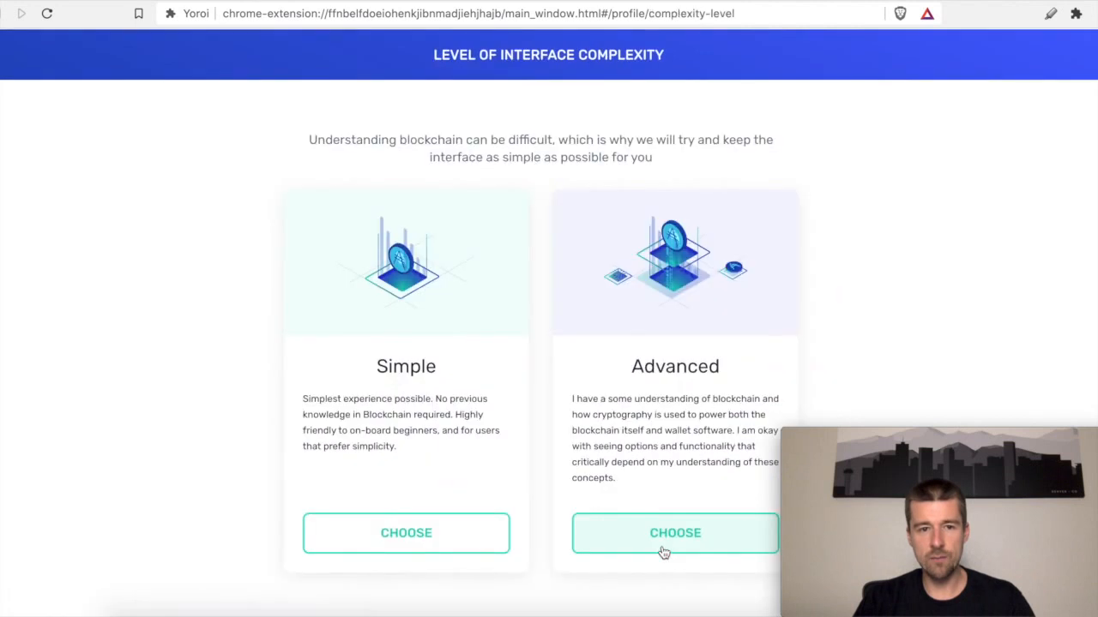
pyautogui.moveTo(468, 345)
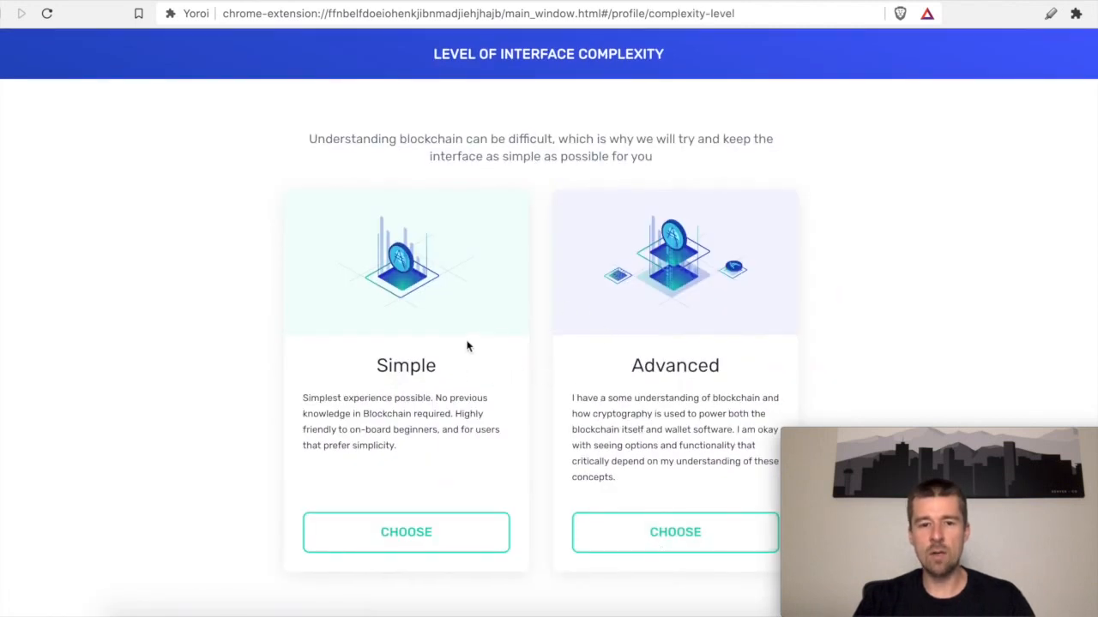
# - Pick an interface complexity level and decline Cardano payment URLs
pyautogui.click(406, 532)
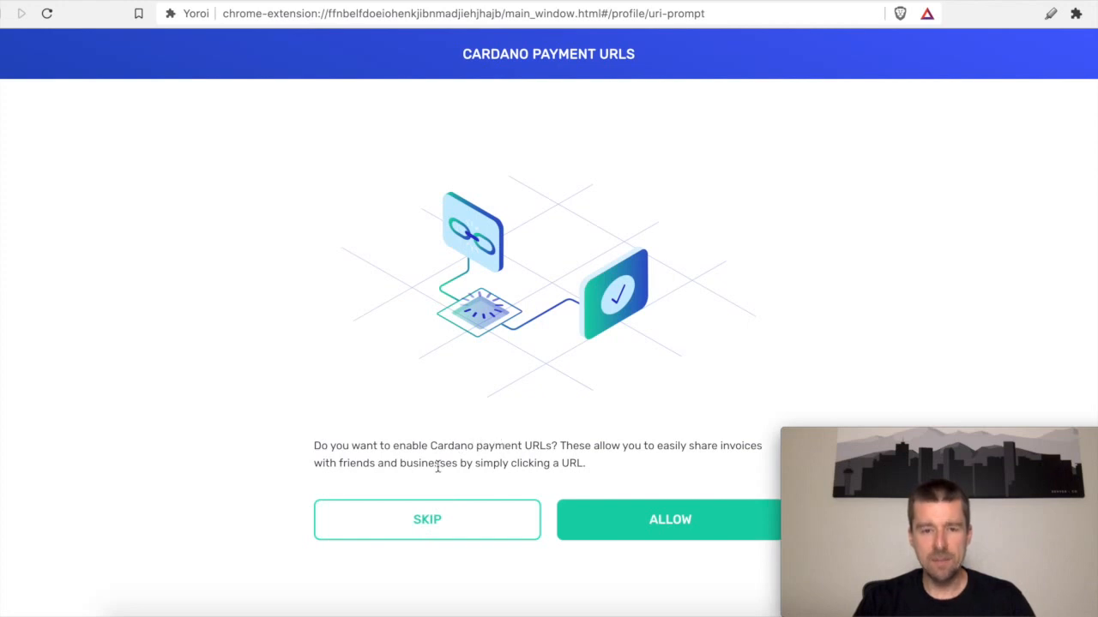
pyautogui.moveTo(534, 463)
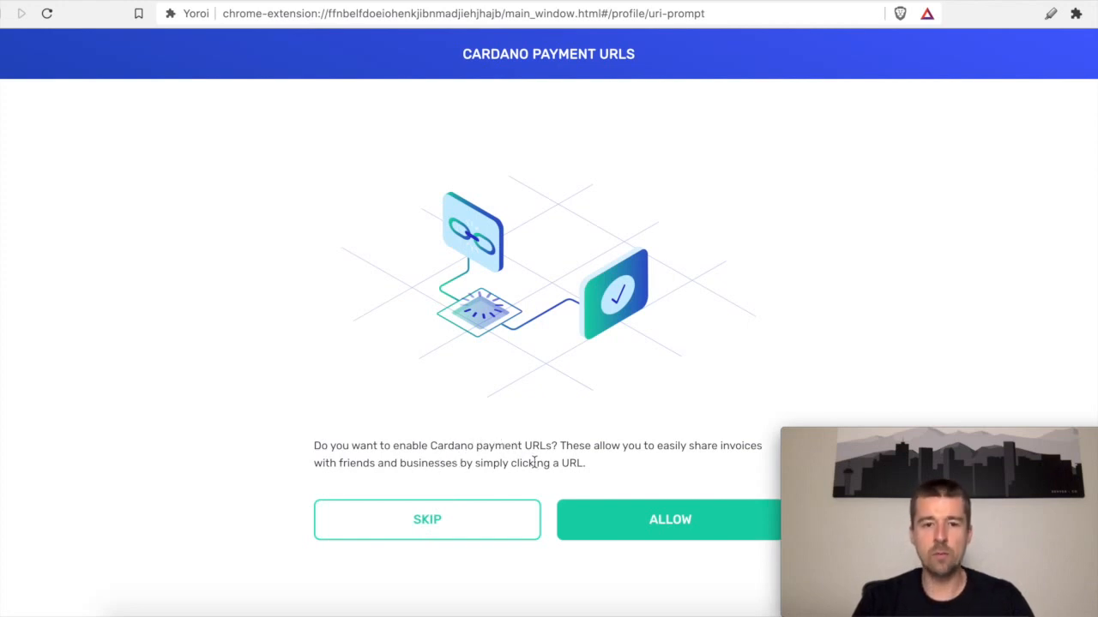
pyautogui.moveTo(427, 520)
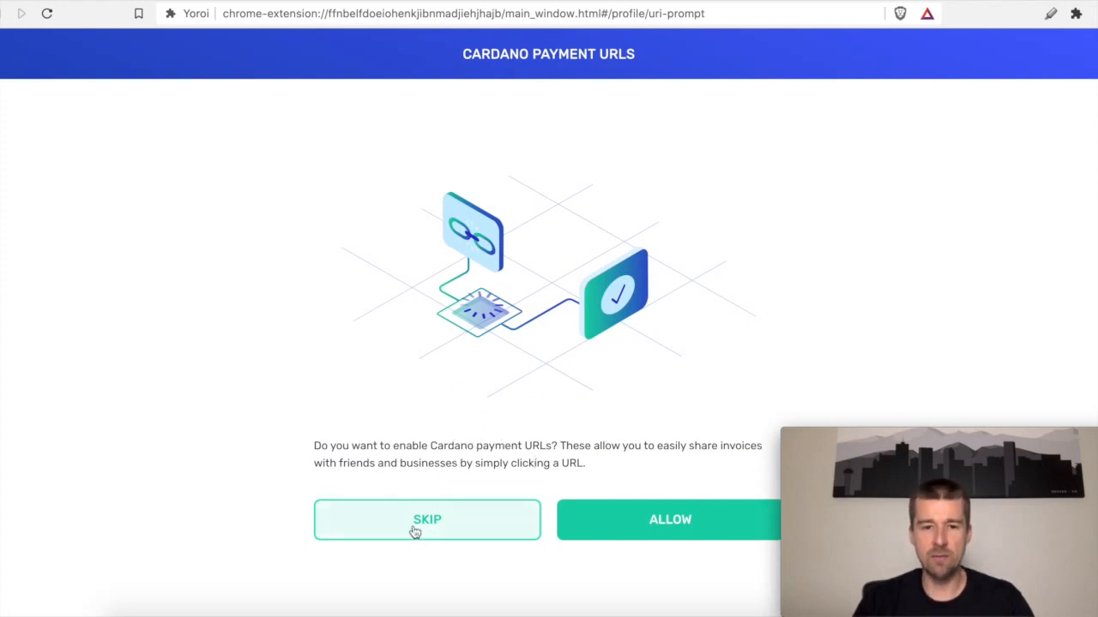
pyautogui.click(426, 520)
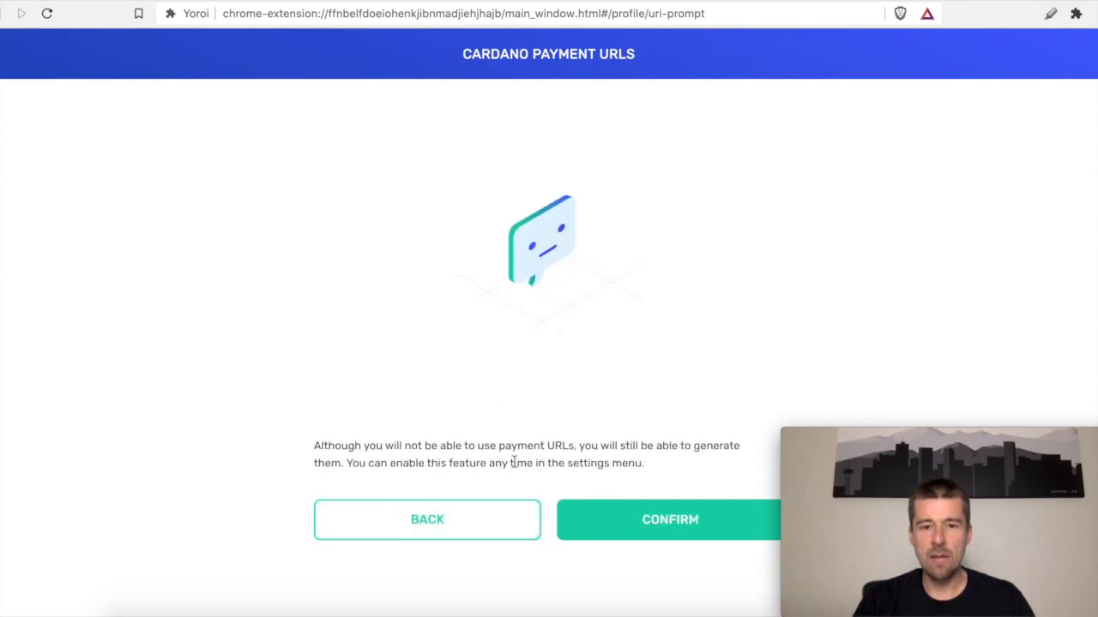
pyautogui.moveTo(664, 528)
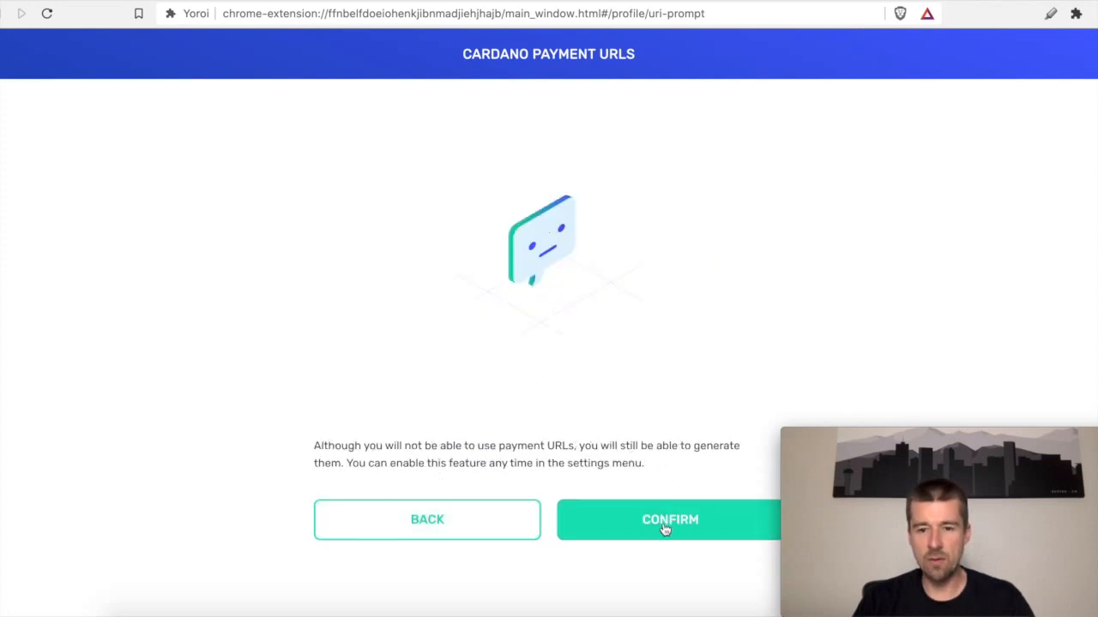
pyautogui.click(670, 518)
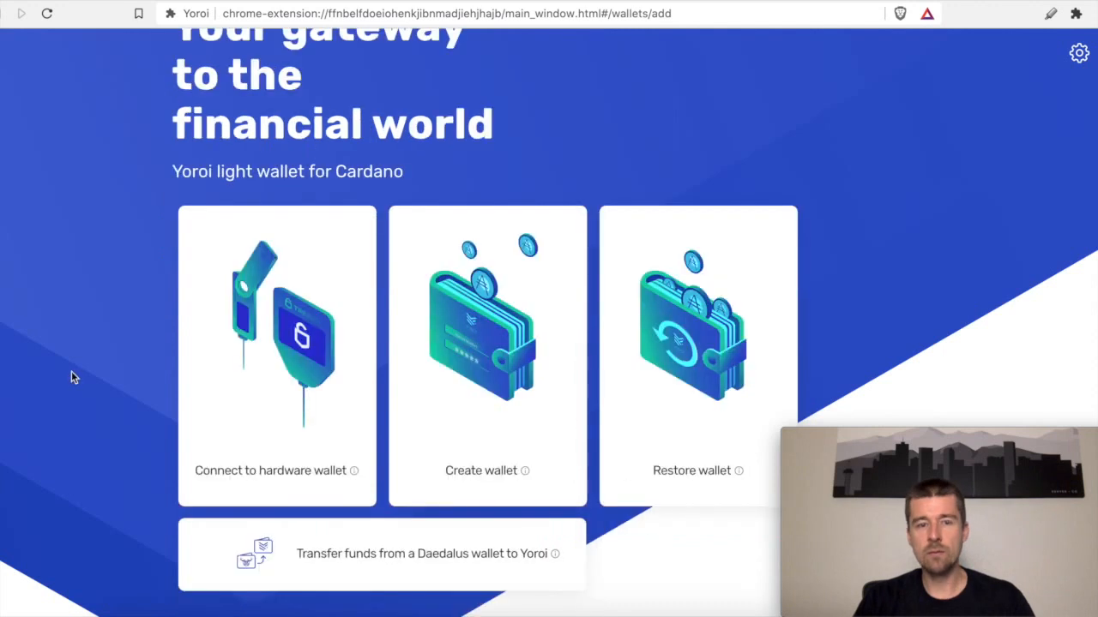
pyautogui.moveTo(186, 393)
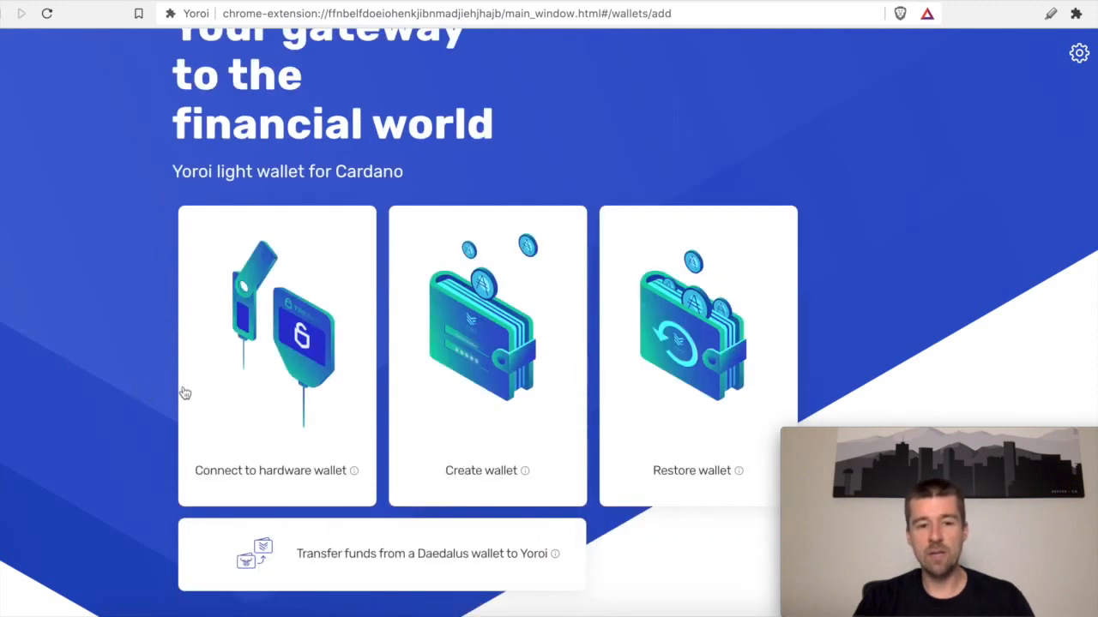
pyautogui.moveTo(459, 409)
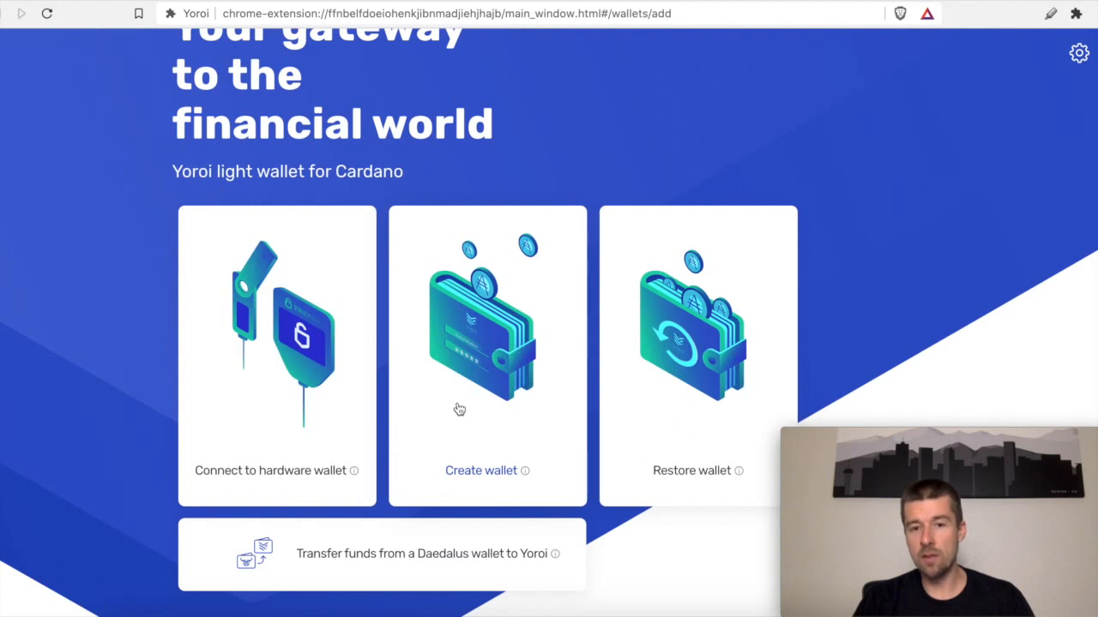
pyautogui.moveTo(684, 415)
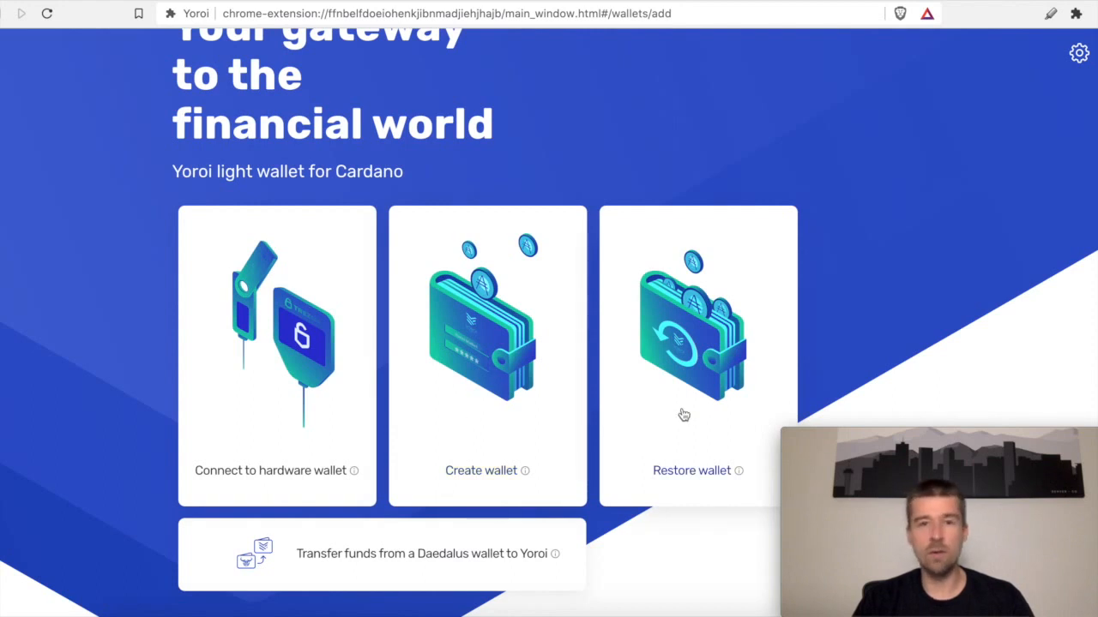
# - Restore from a 15-word recovery phrase as a Shelley-era wallet
pyautogui.scroll(3)
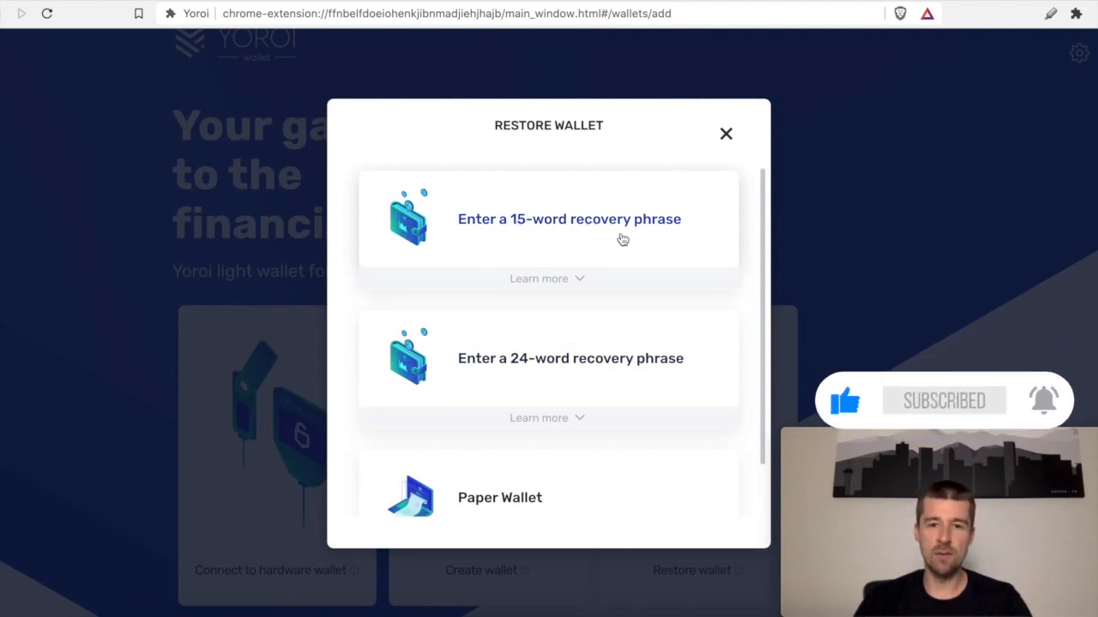
pyautogui.click(569, 219)
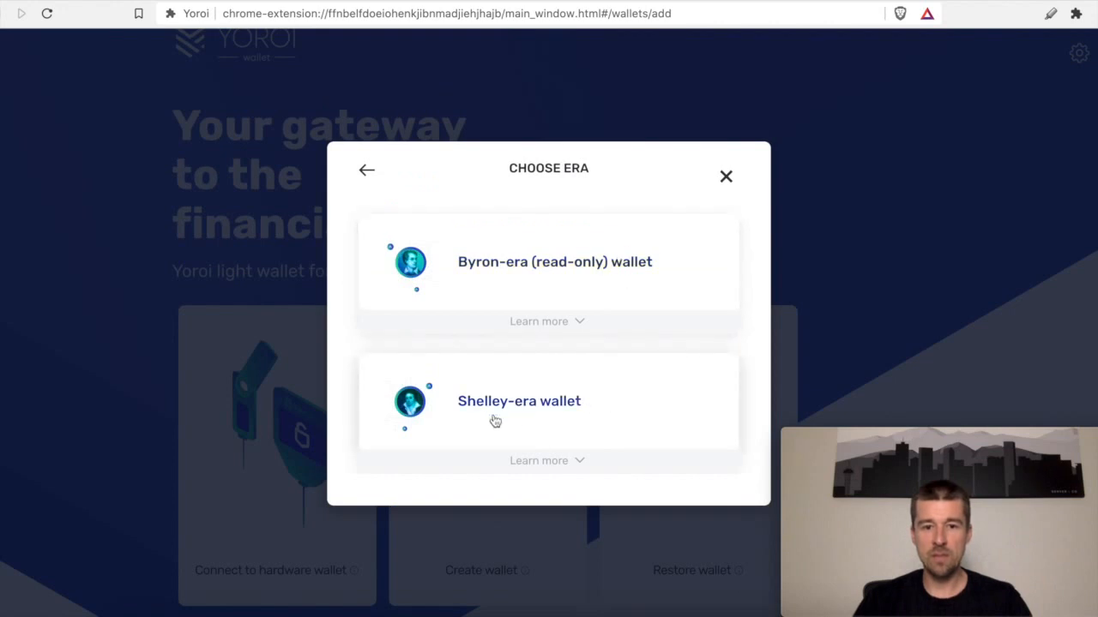
pyautogui.click(519, 400)
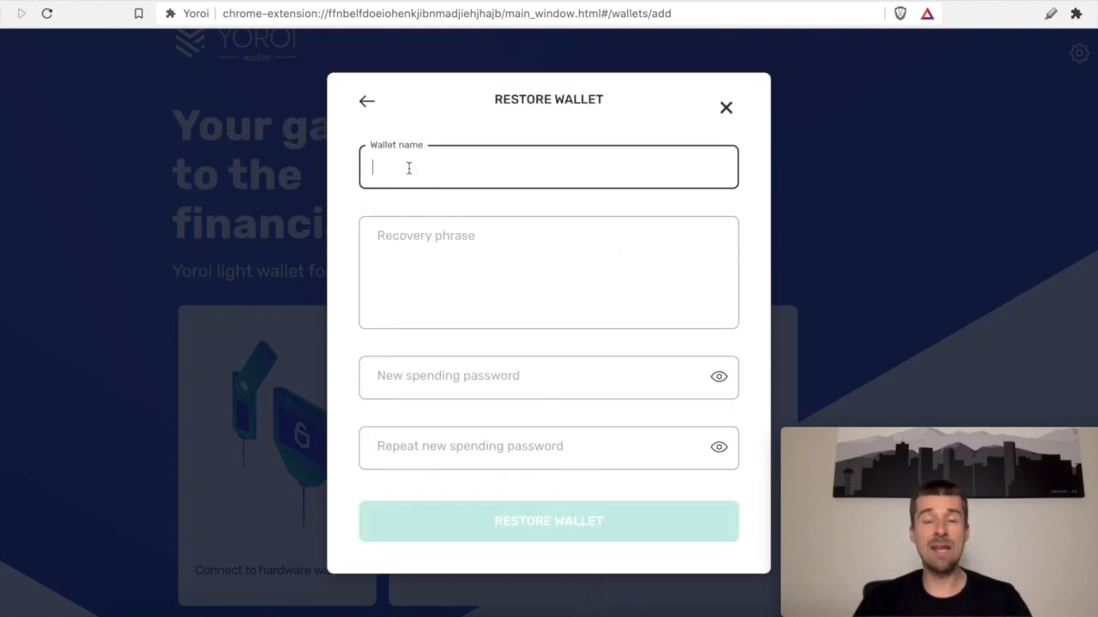
# - Name the wallet 'Yoroi Software Wallet', enter the phrase and spending password, and restore
pyautogui.click(548, 520)
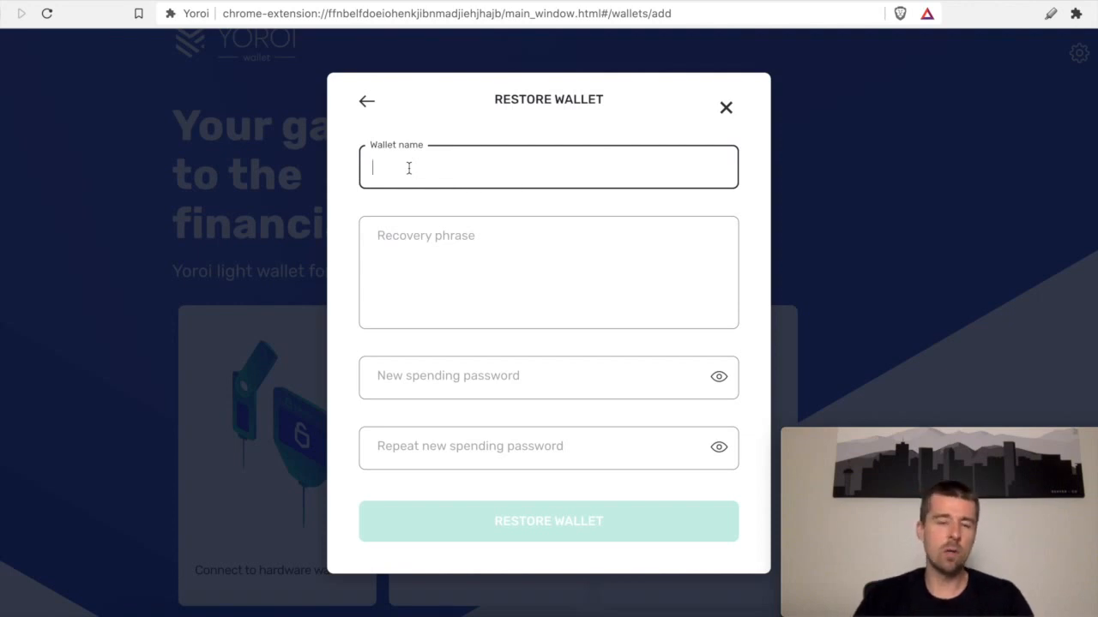
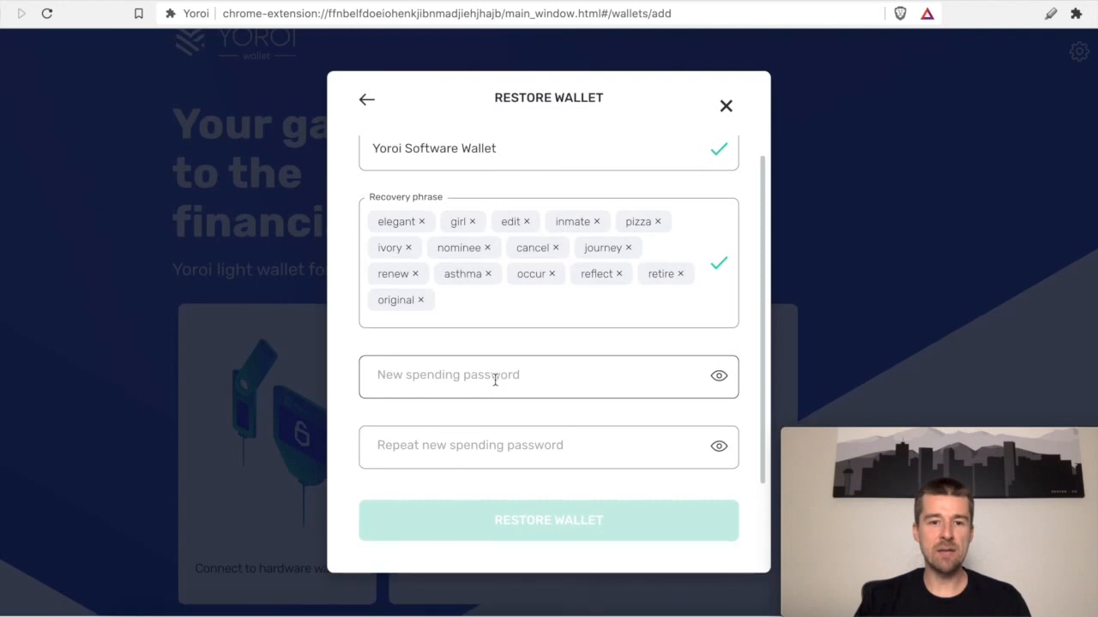
pyautogui.click(548, 520)
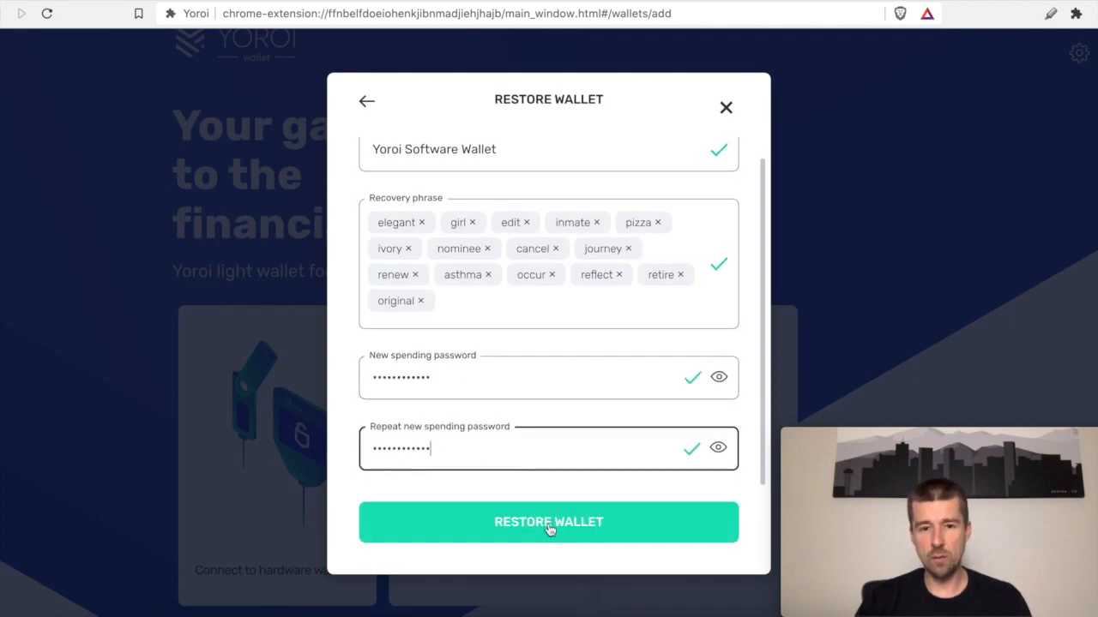
pyautogui.click(548, 522)
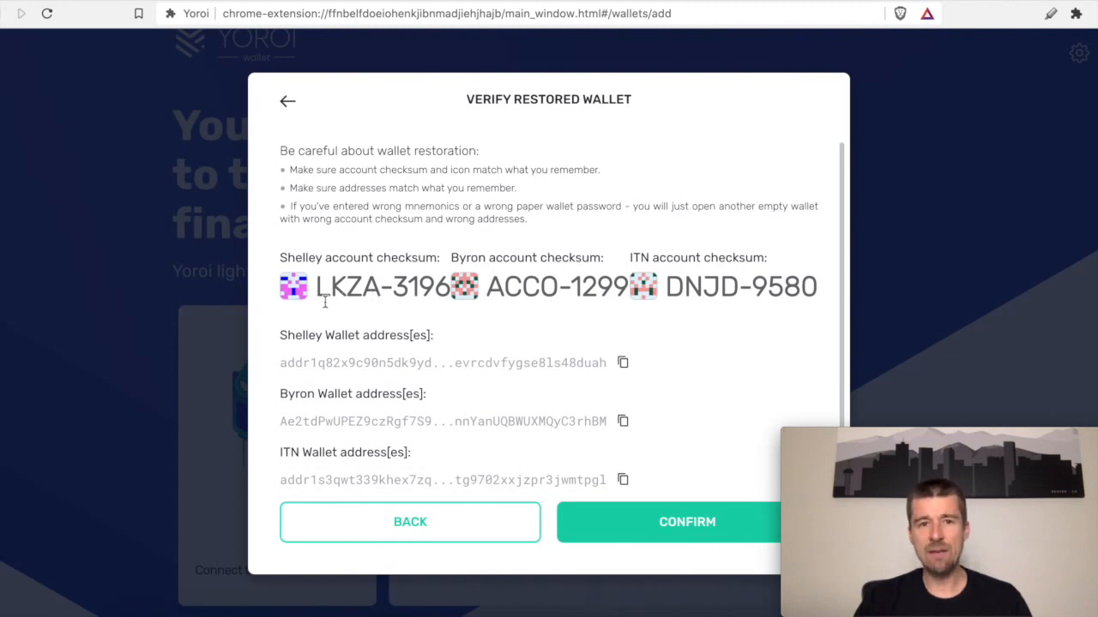
pyautogui.moveTo(298, 309)
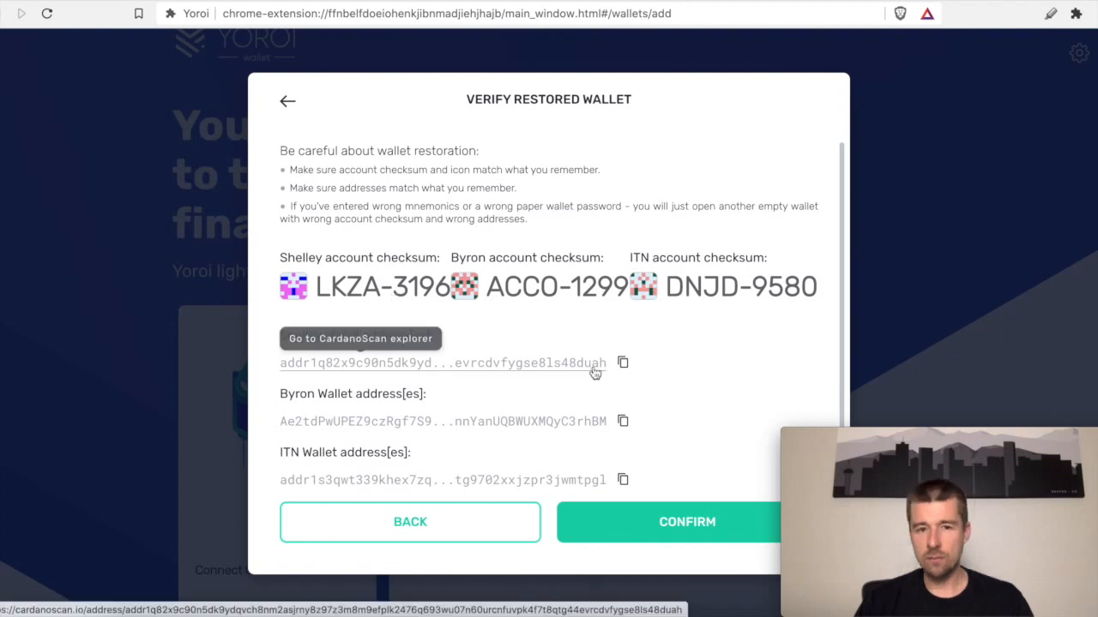
pyautogui.moveTo(399, 371)
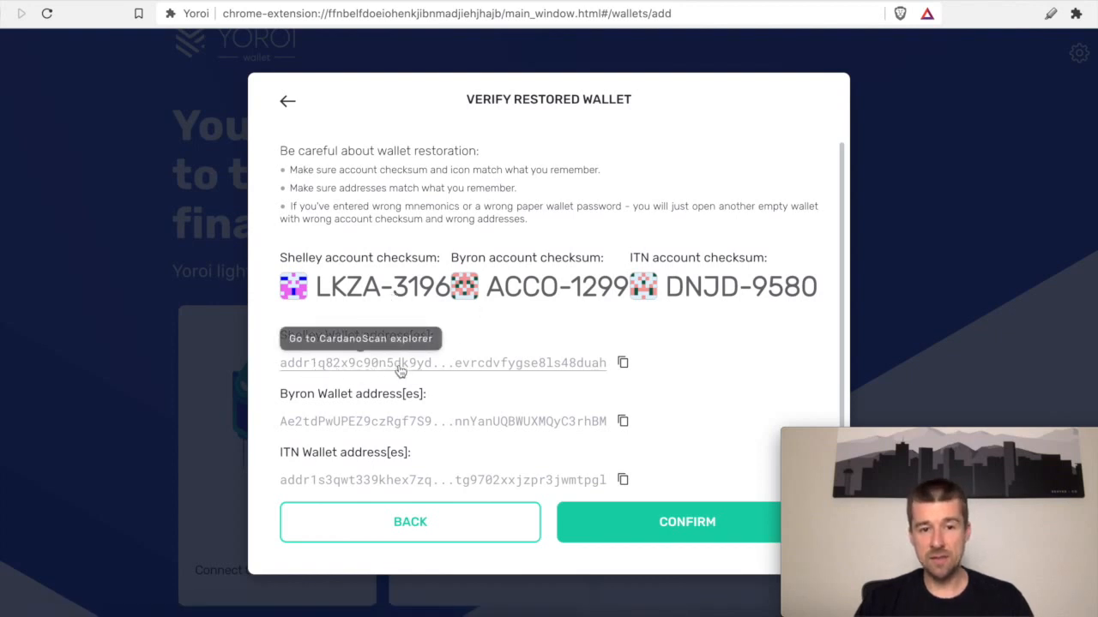
pyautogui.moveTo(407, 371)
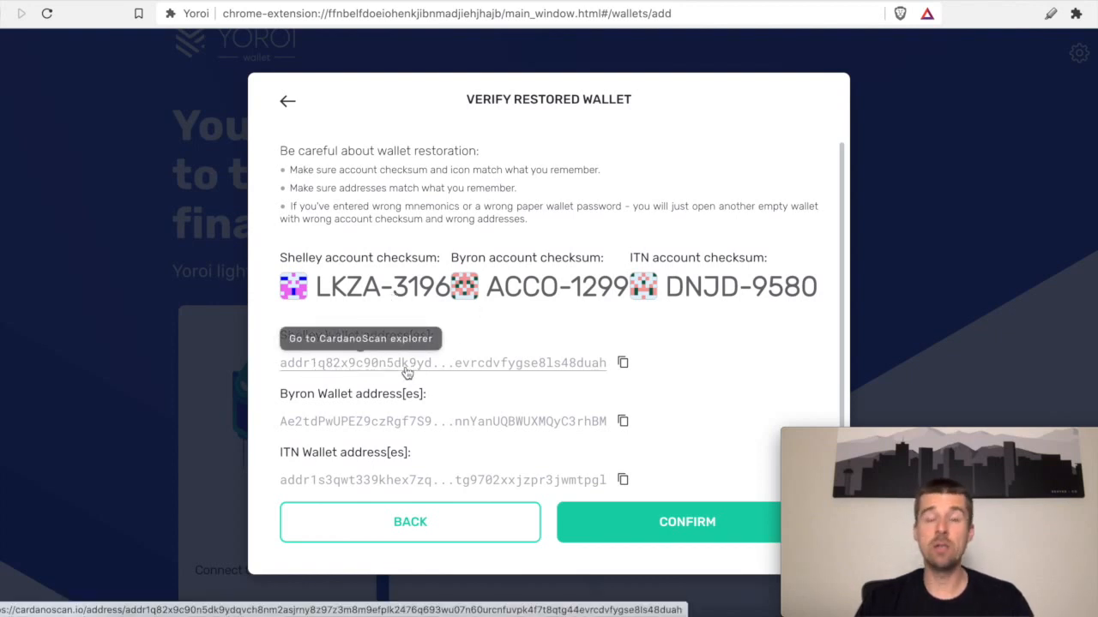
pyautogui.moveTo(481, 377)
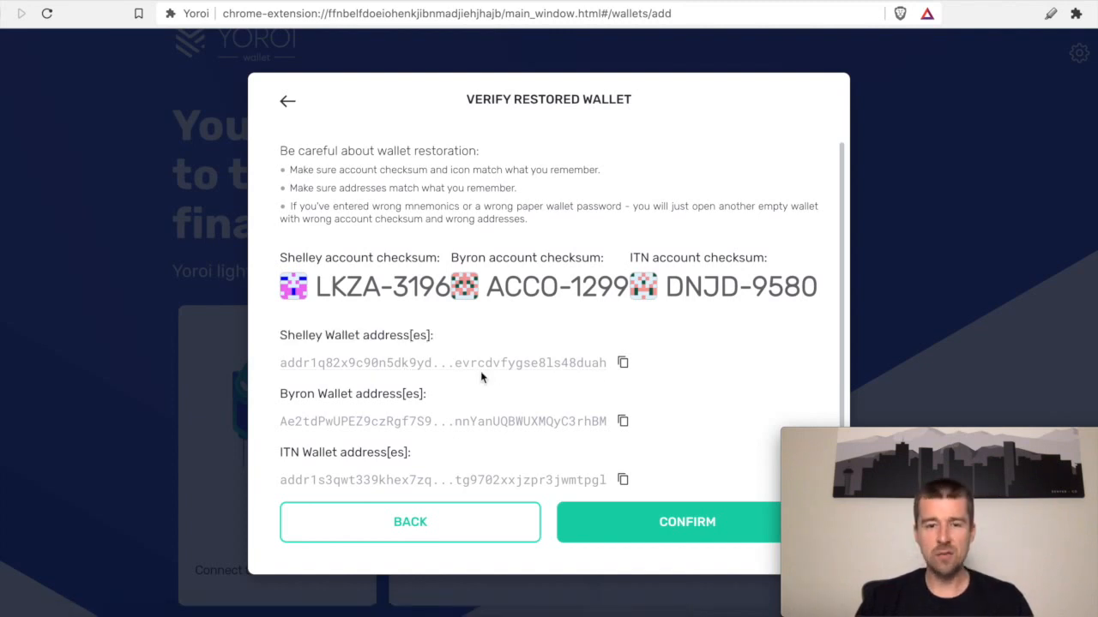
pyautogui.moveTo(647, 431)
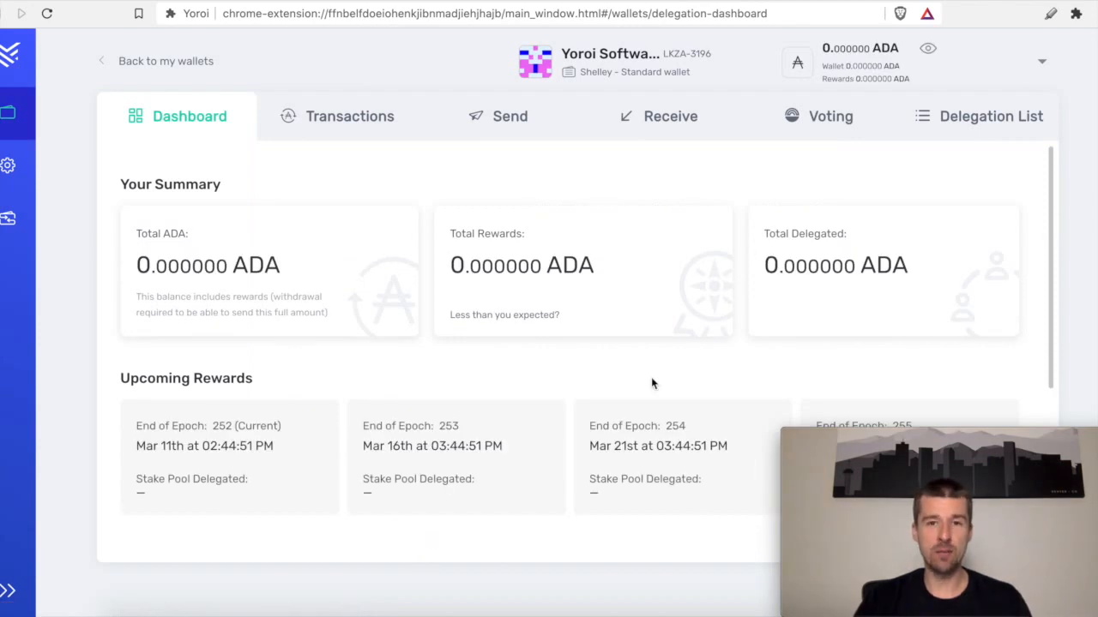
pyautogui.moveTo(551, 367)
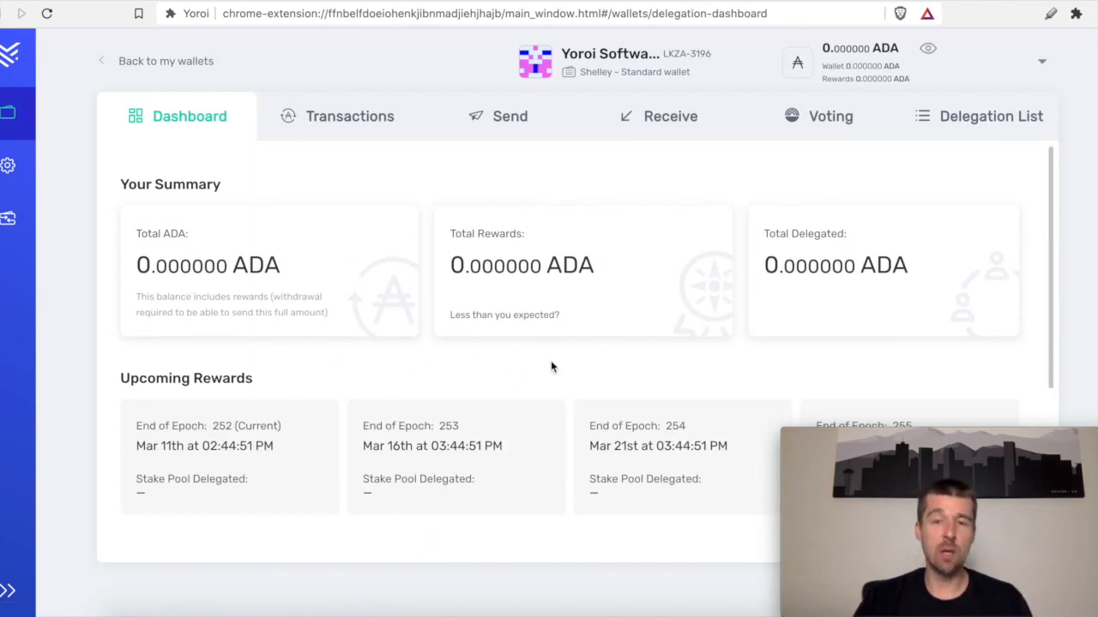
pyautogui.moveTo(854, 307)
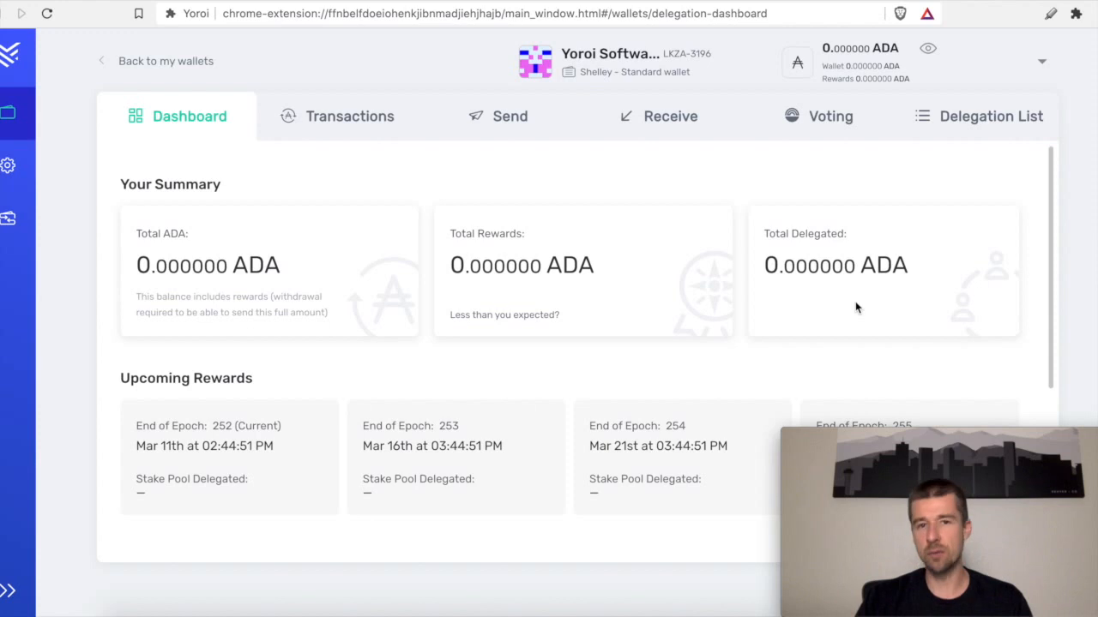
pyautogui.moveTo(548, 374)
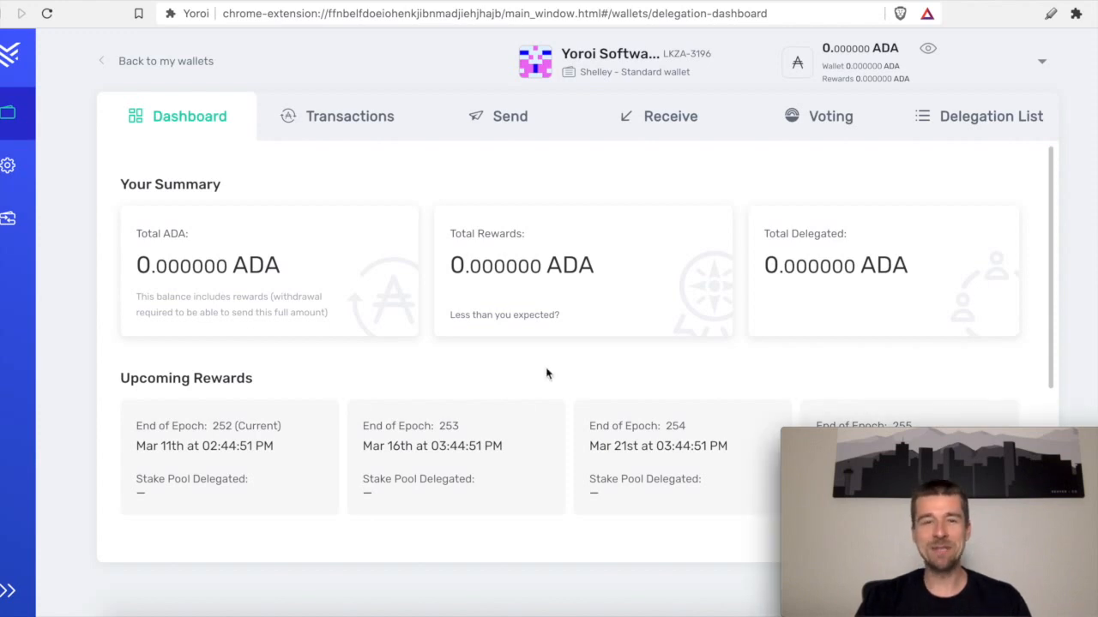